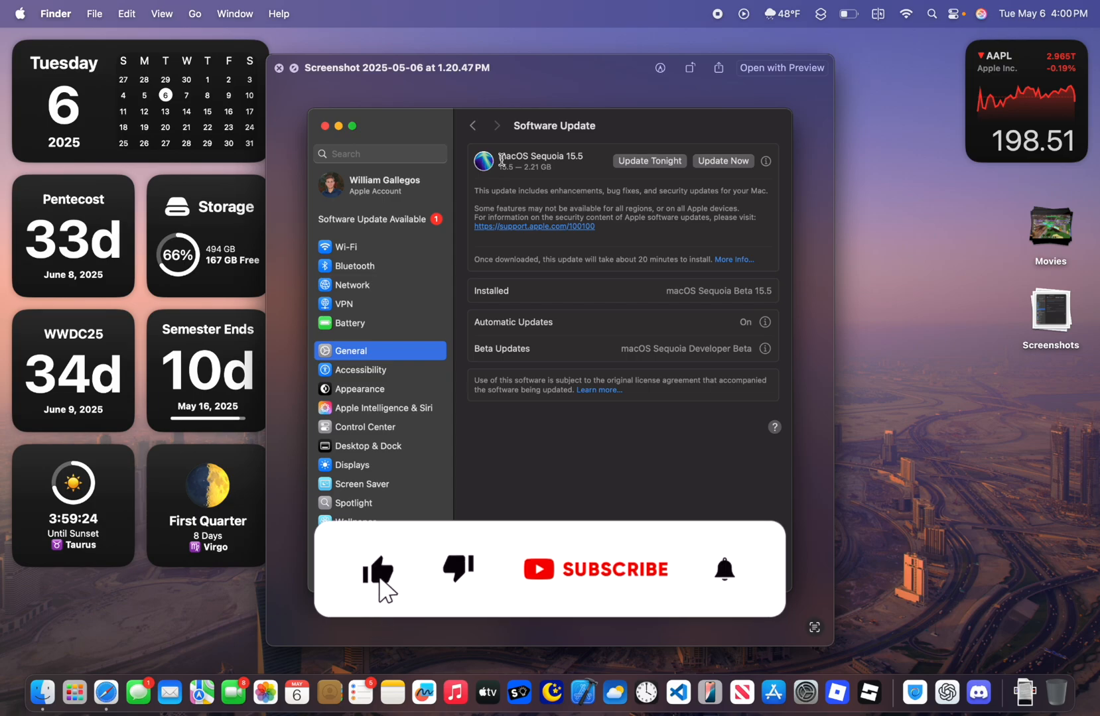
Step: View the Sequoia 15.5 Software Update screenshot in Preview and close it
{"action": "left_click", "coordinate": [615, 569]}
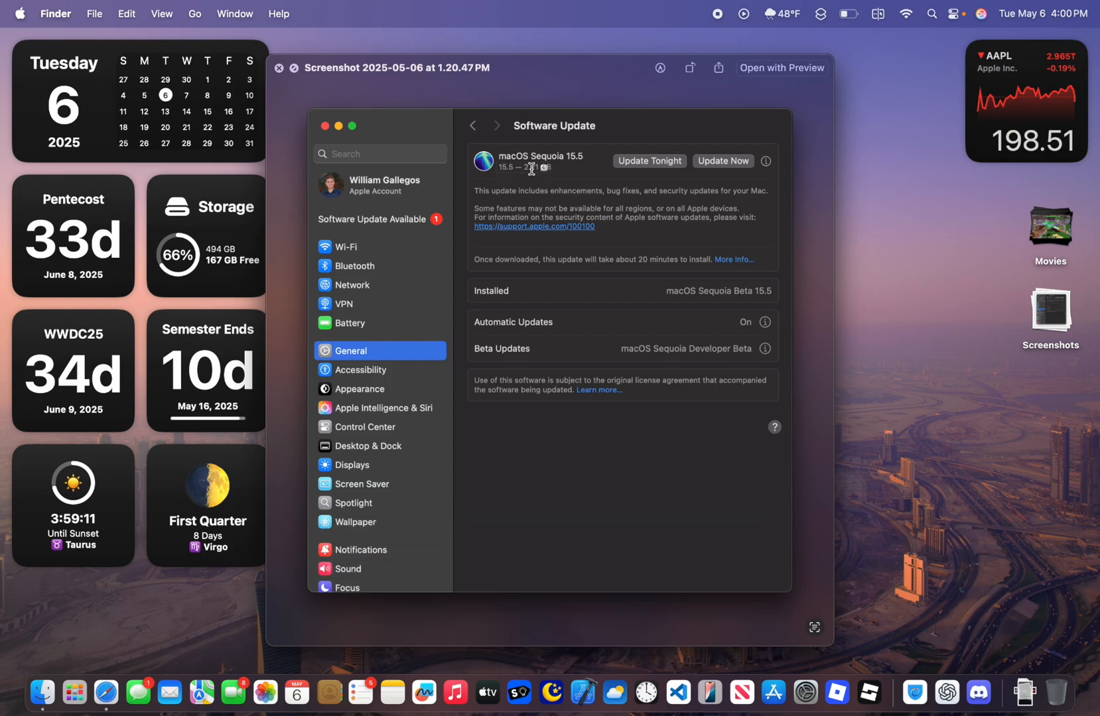
{"action": "mouse_move", "coordinate": [595, 169]}
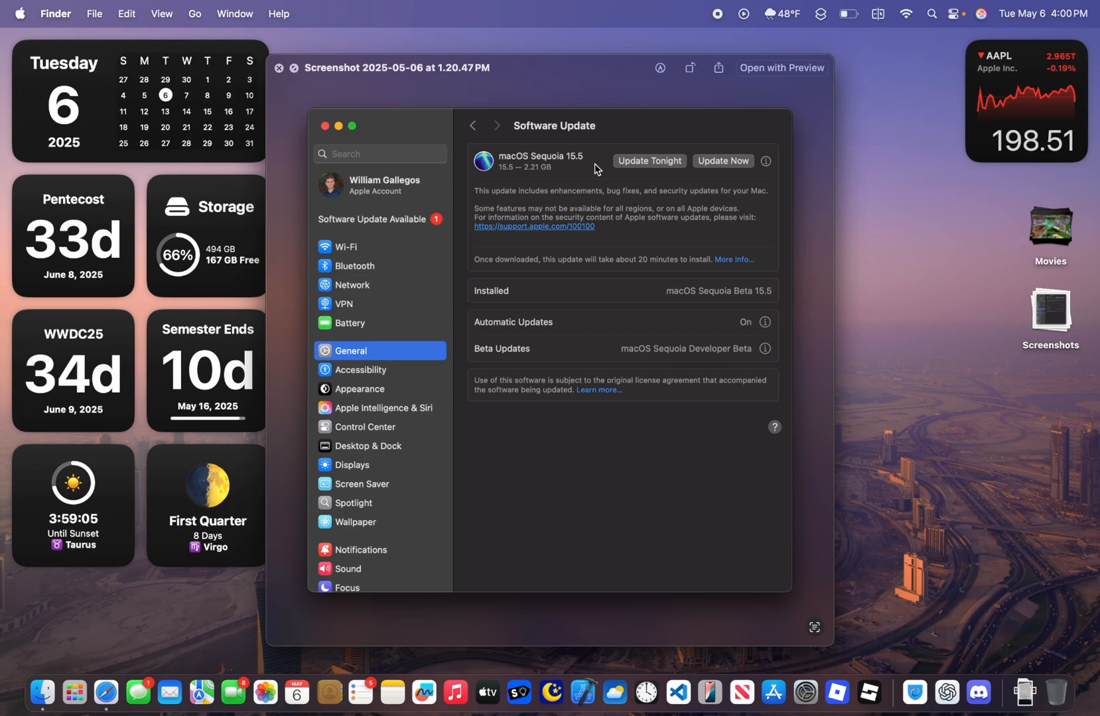
{"action": "left_click", "coordinate": [279, 68]}
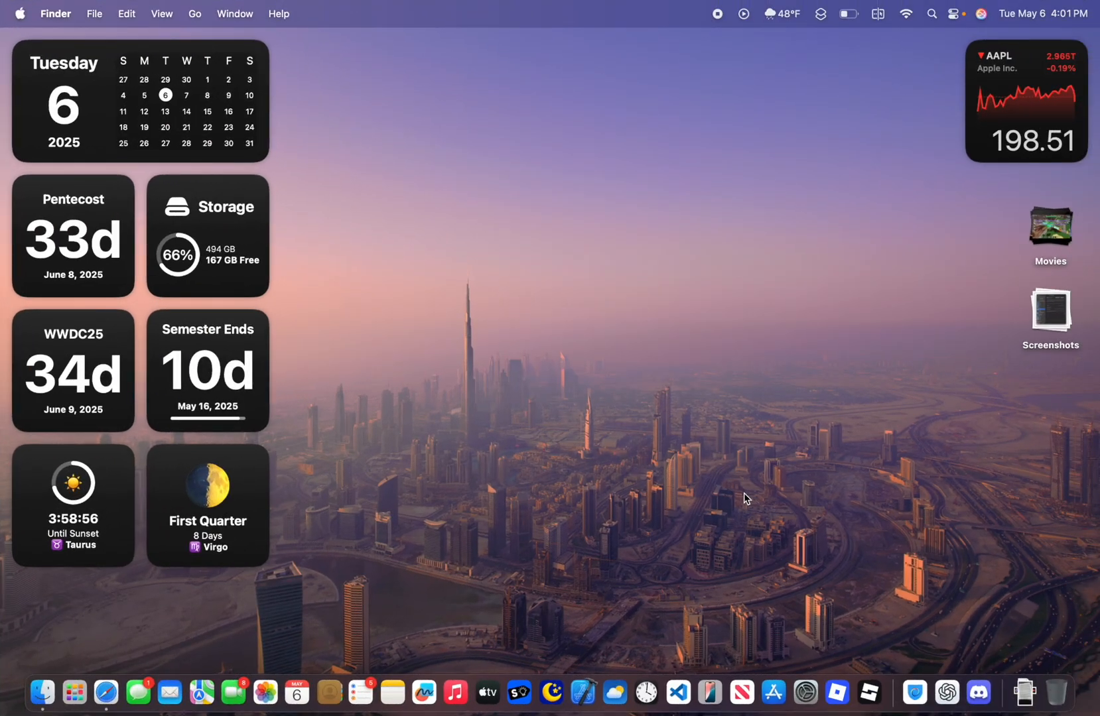
{"action": "mouse_move", "coordinate": [797, 675]}
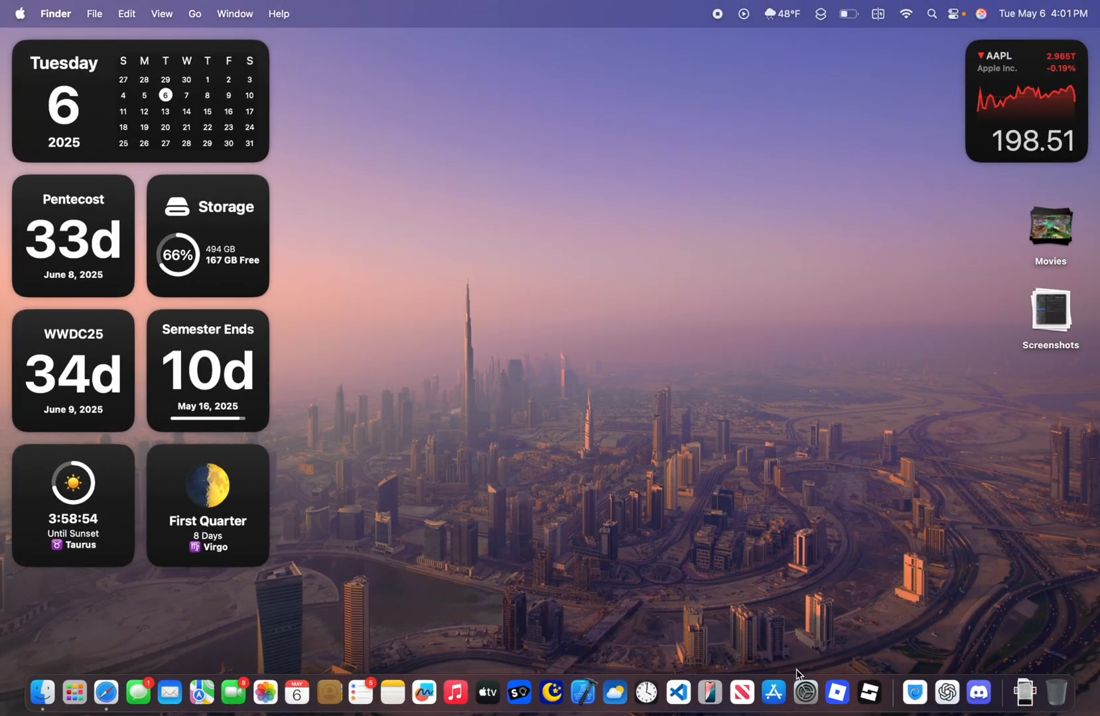
Step: Launch System Settings from the Dock and go to the Screen Time section
{"action": "left_click", "coordinate": [805, 694]}
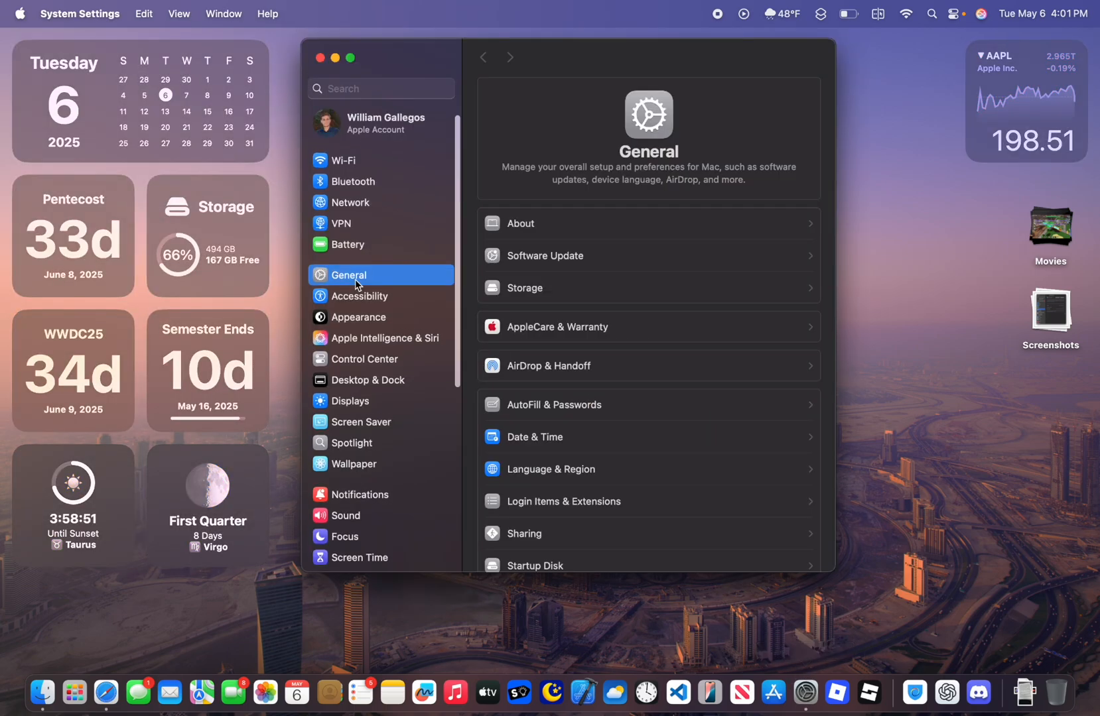
{"action": "mouse_move", "coordinate": [433, 224]}
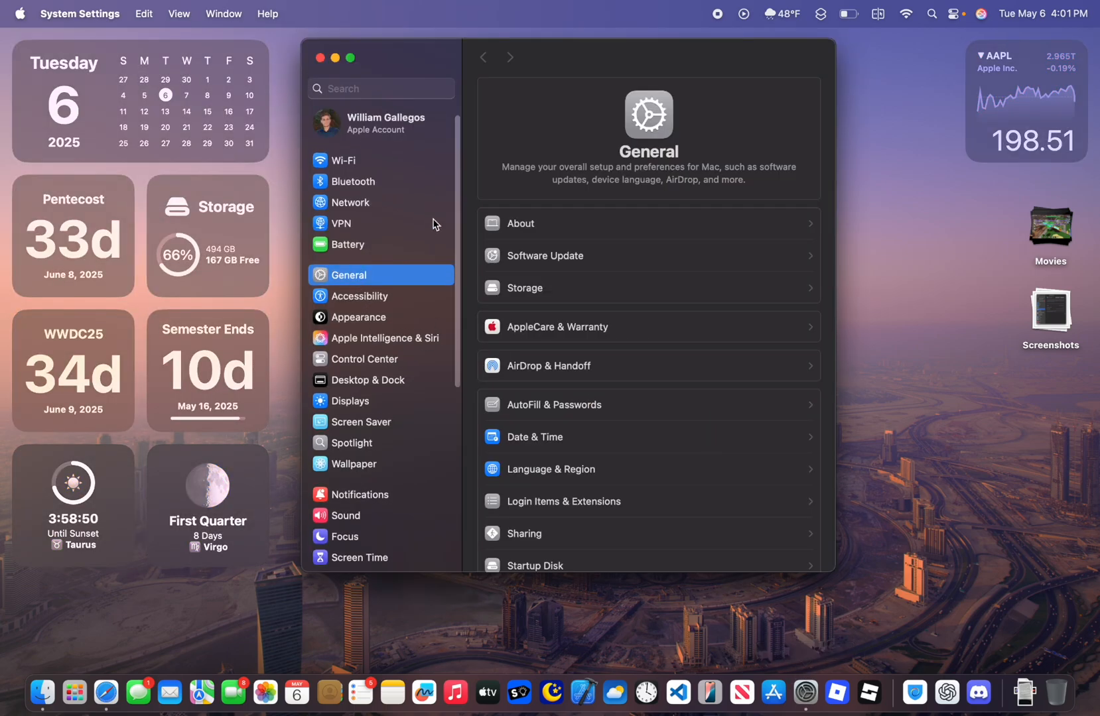
{"action": "scroll", "scroll_direction": "down", "scroll_amount": 3}
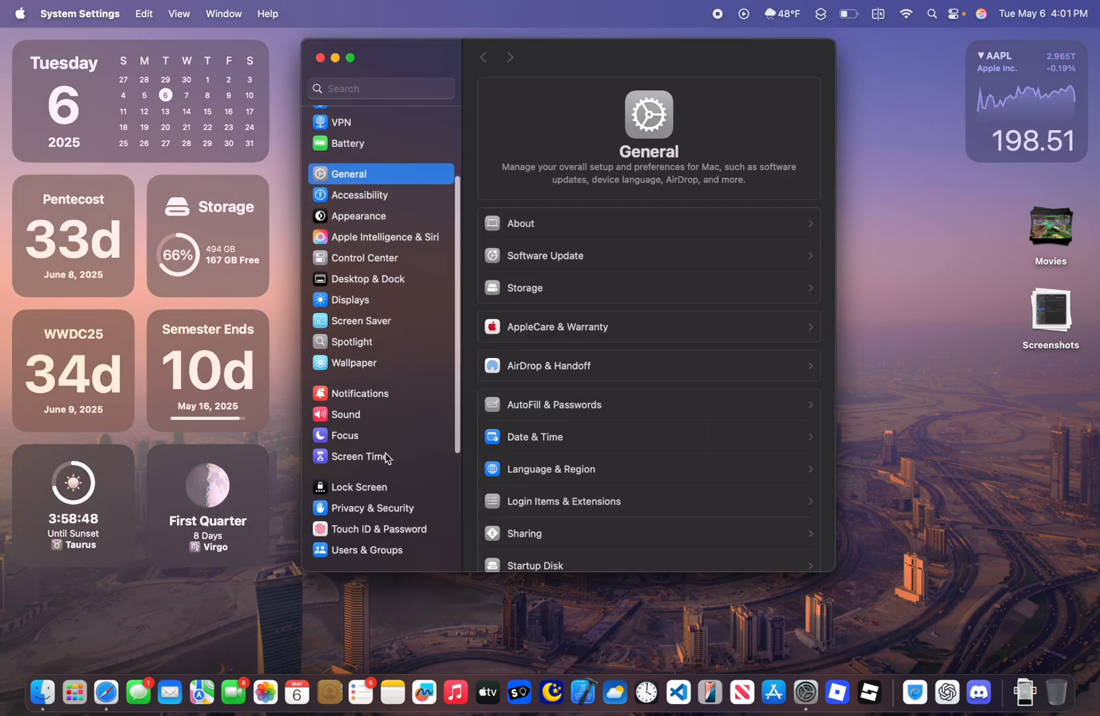
{"action": "left_click", "coordinate": [360, 456]}
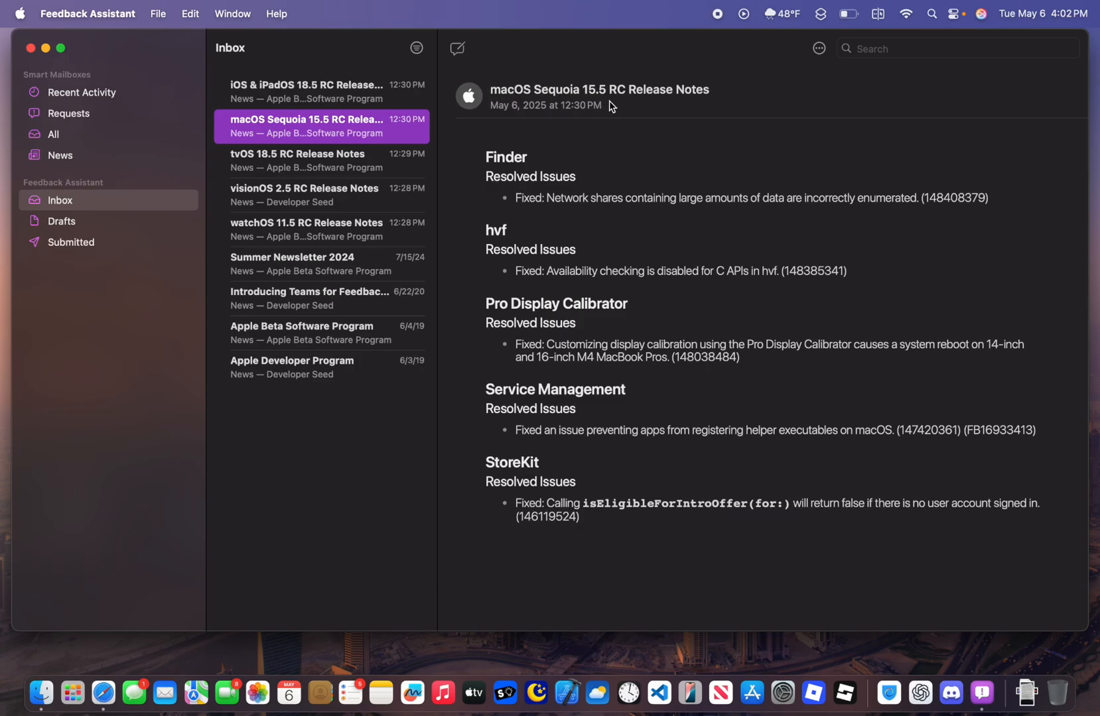
{"action": "mouse_move", "coordinate": [609, 208]}
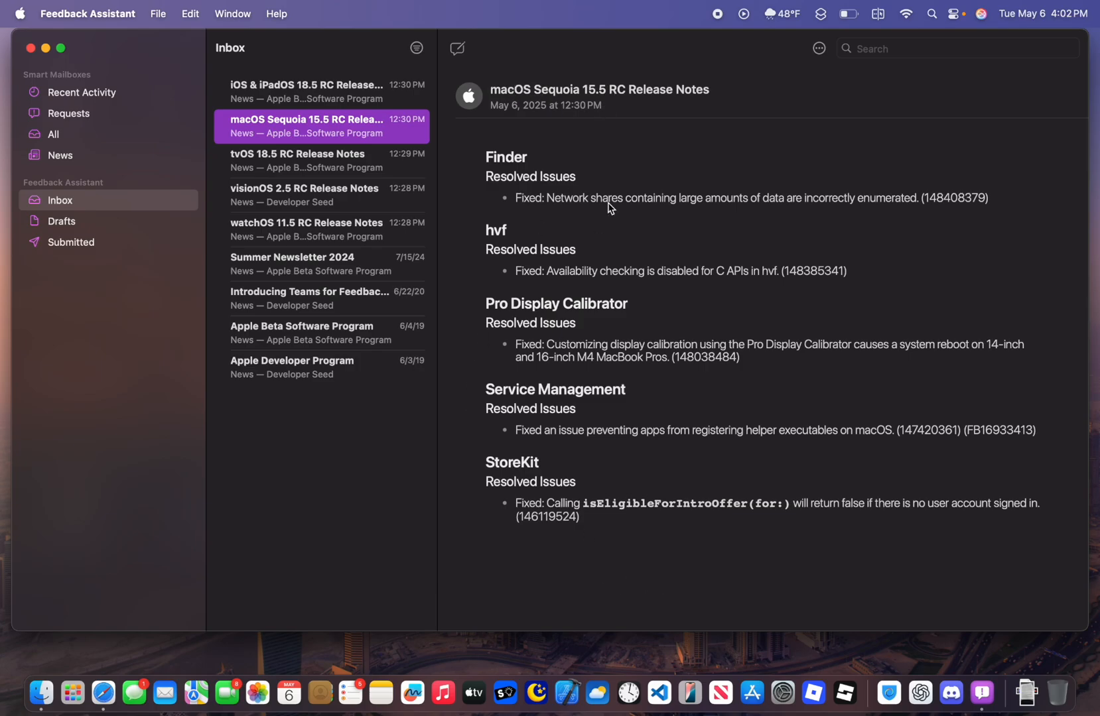
{"action": "mouse_move", "coordinate": [549, 325]}
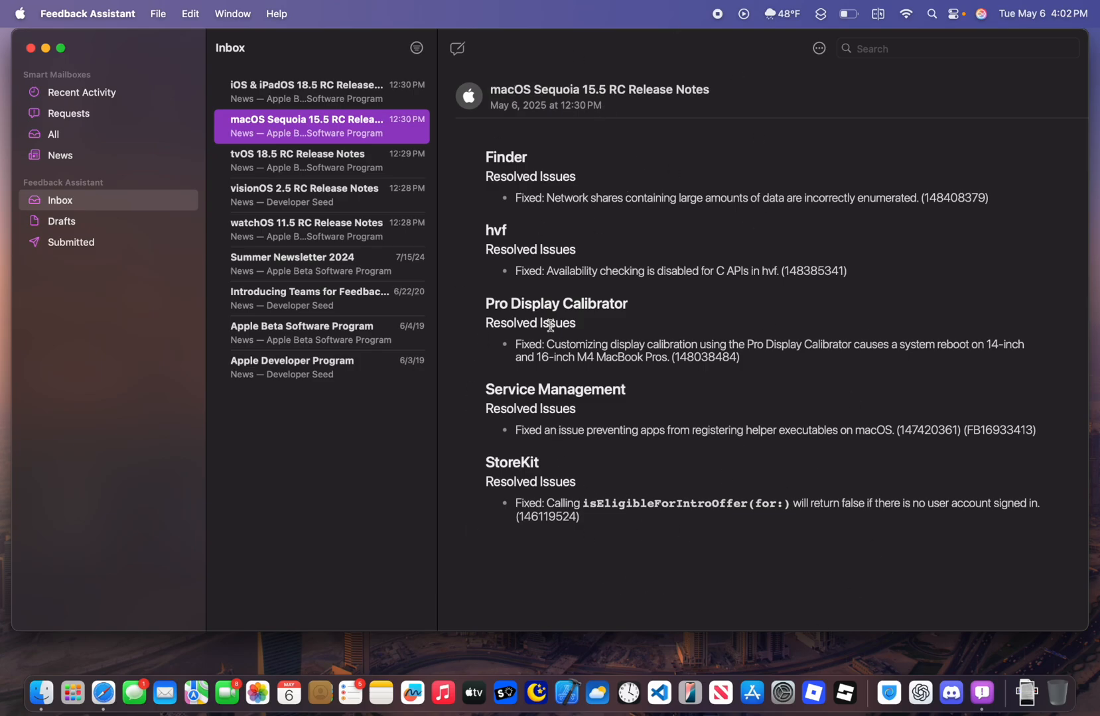
{"action": "mouse_move", "coordinate": [751, 566]}
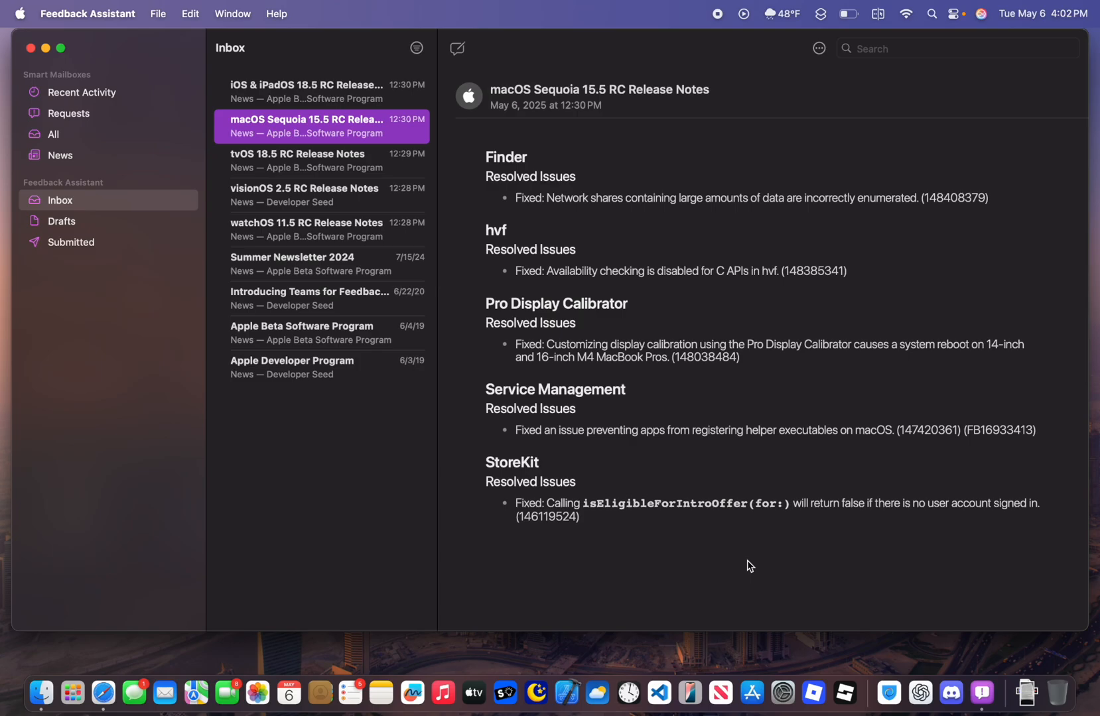
{"action": "mouse_move", "coordinate": [65, 62]}
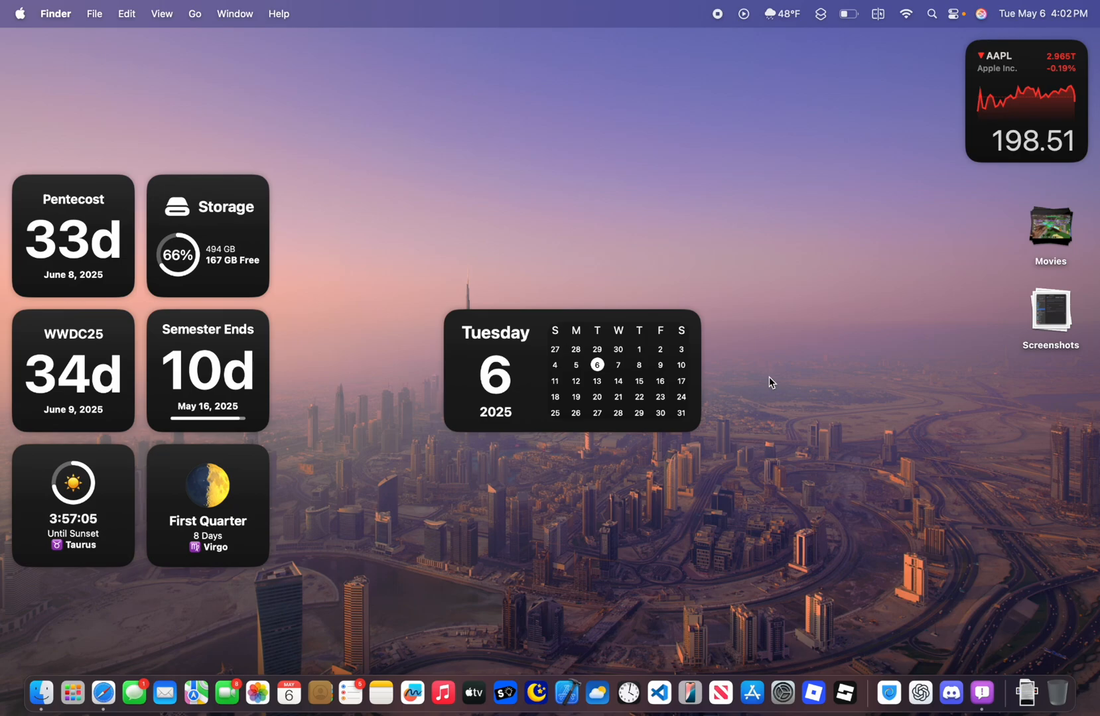
{"action": "mouse_move", "coordinate": [568, 392]}
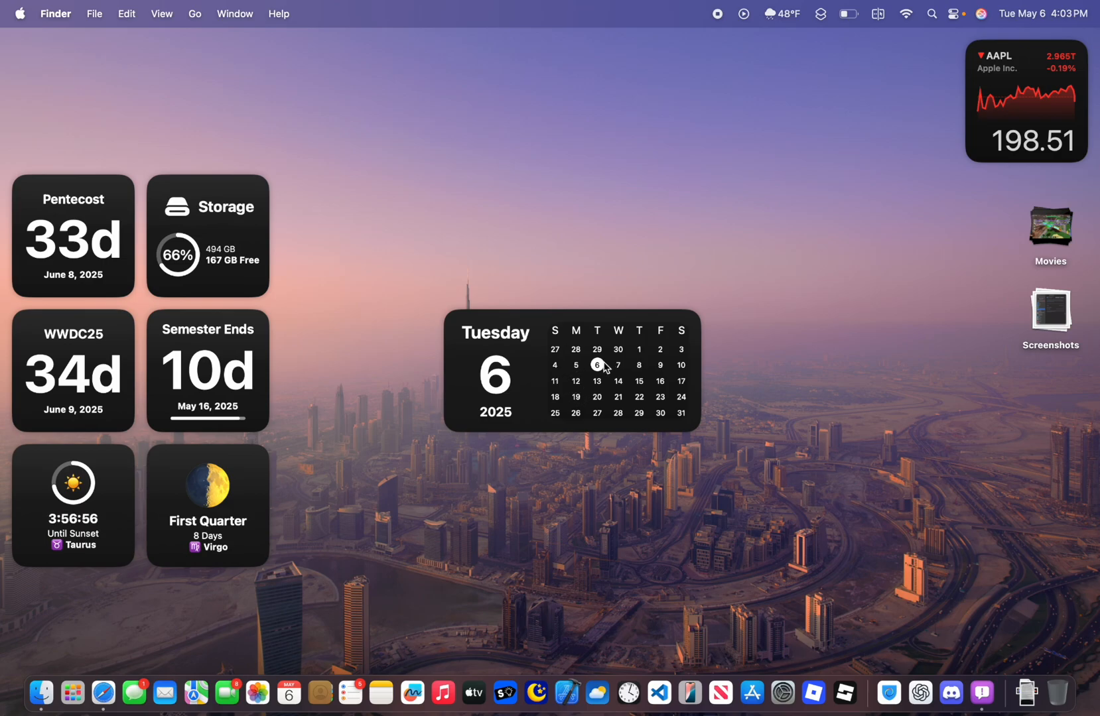
{"action": "mouse_move", "coordinate": [683, 383]}
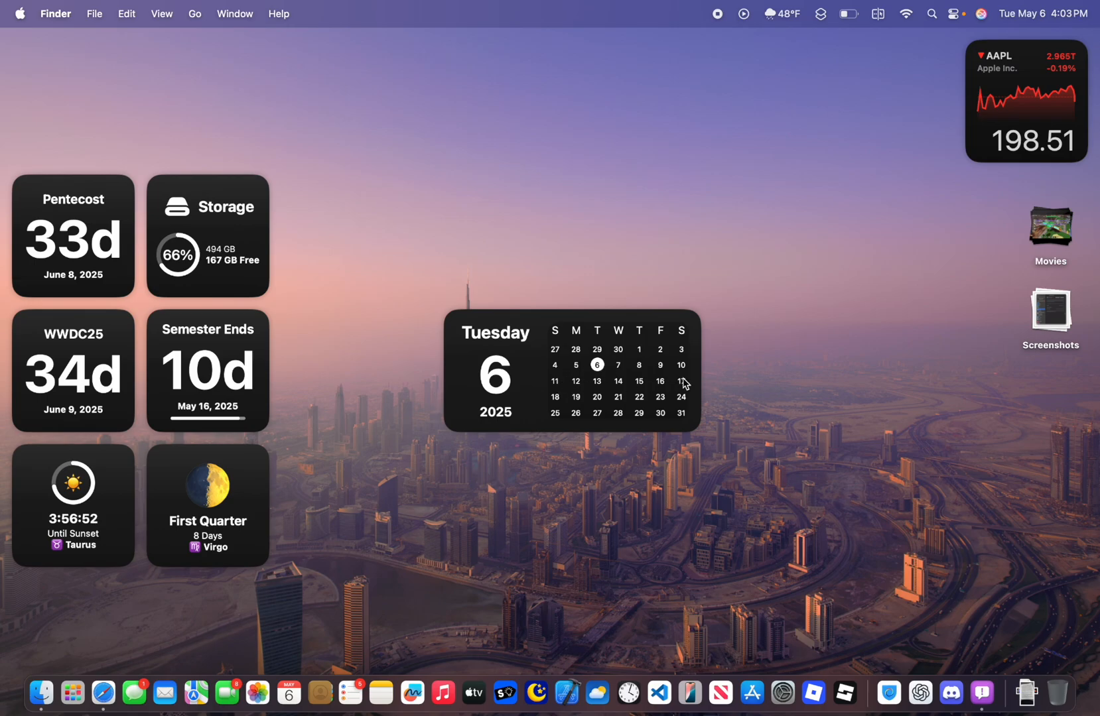
{"action": "mouse_move", "coordinate": [589, 386]}
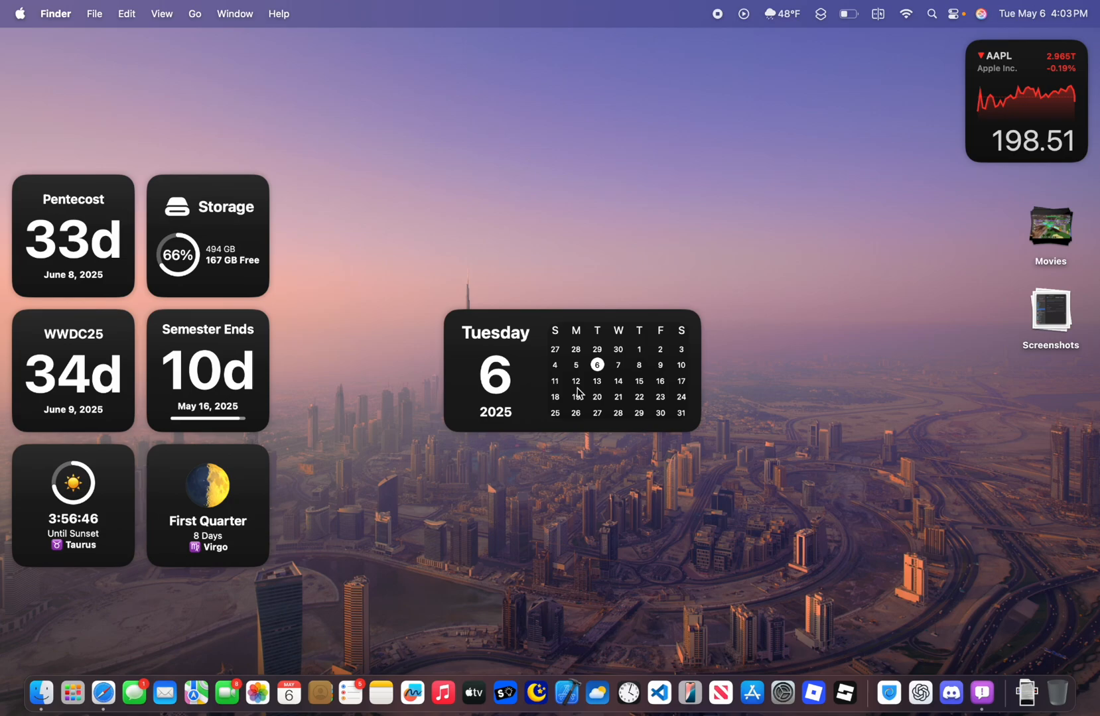
{"action": "mouse_move", "coordinate": [597, 388]}
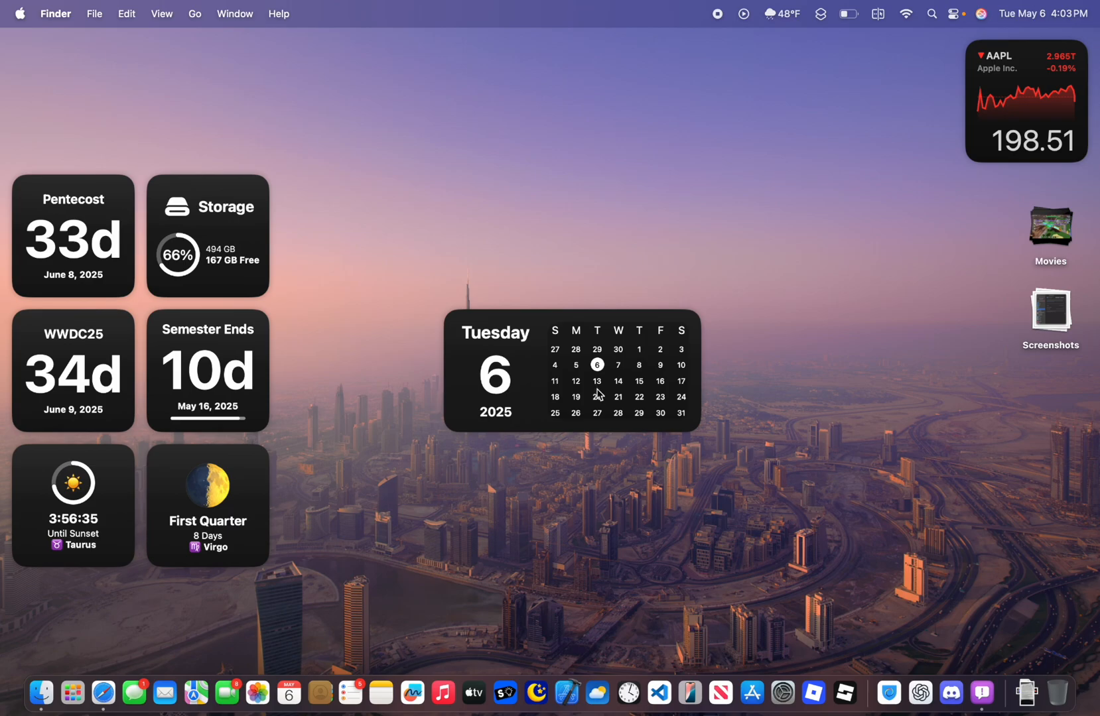
{"action": "mouse_move", "coordinate": [800, 360]}
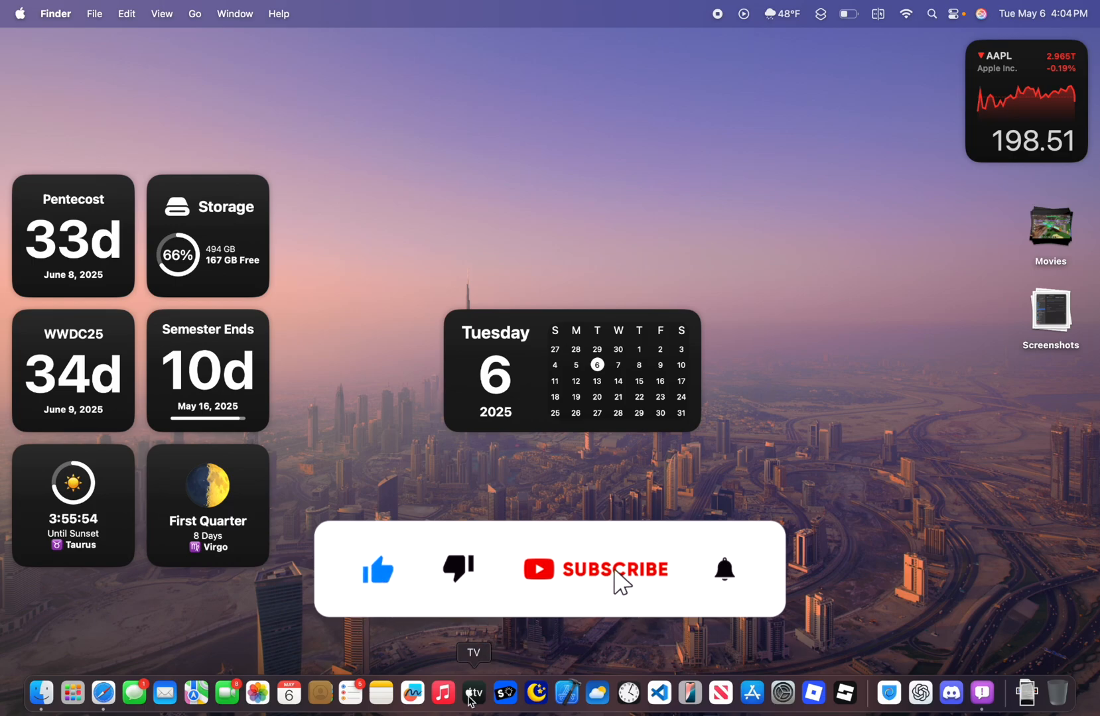
Step: Select the May 2025 calendar widget on the desktop
{"action": "left_click", "coordinate": [594, 569]}
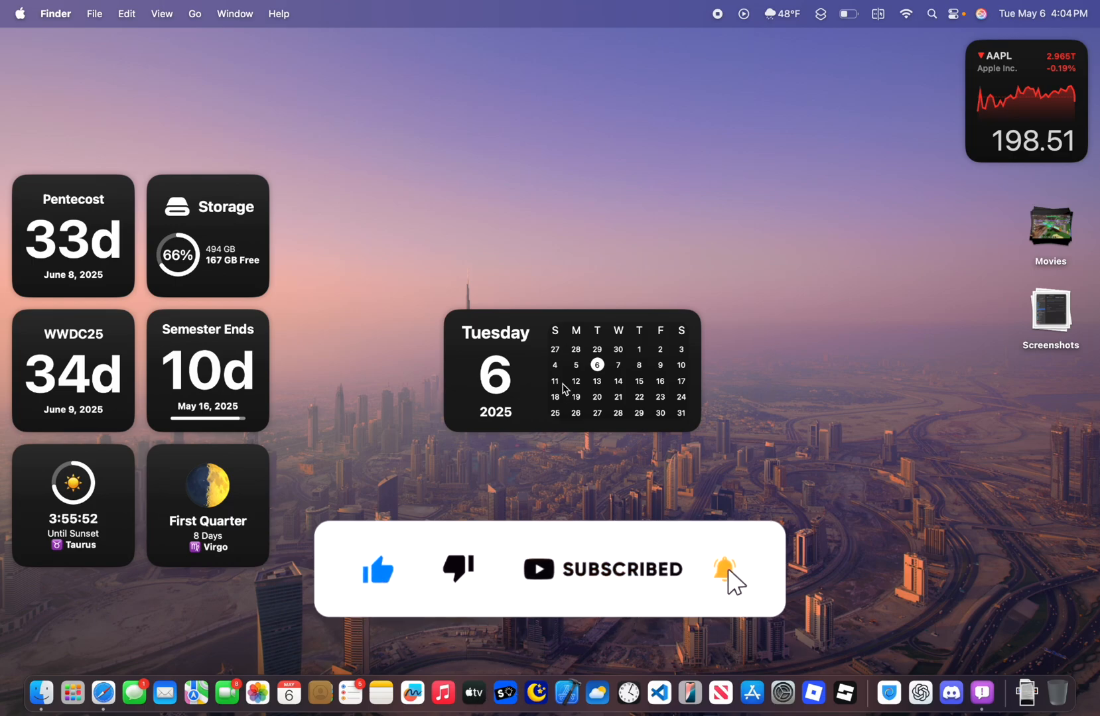